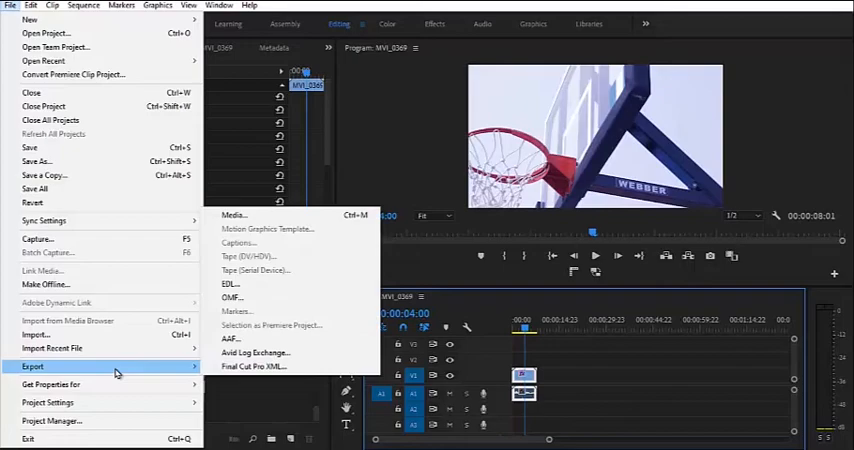
mouse_move(232, 216)
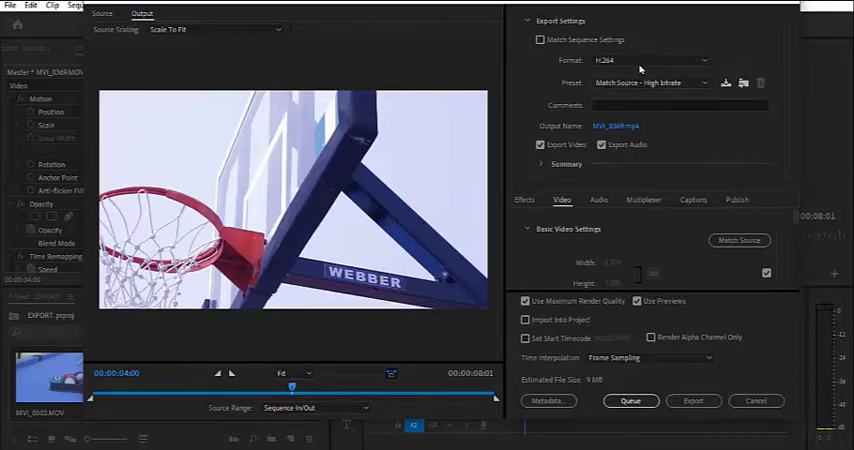
mouse_move(620, 62)
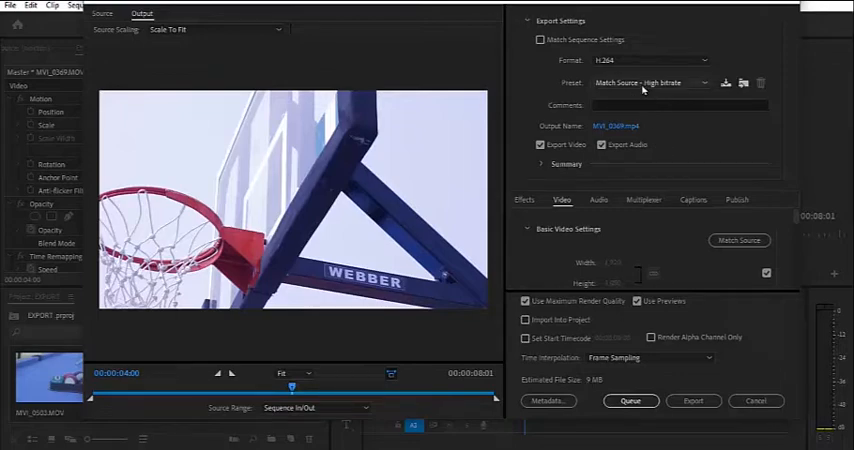
Choose the YouTube 1080p Full HD preset from the export preset list, keeping H.264 format
left_click(656, 82)
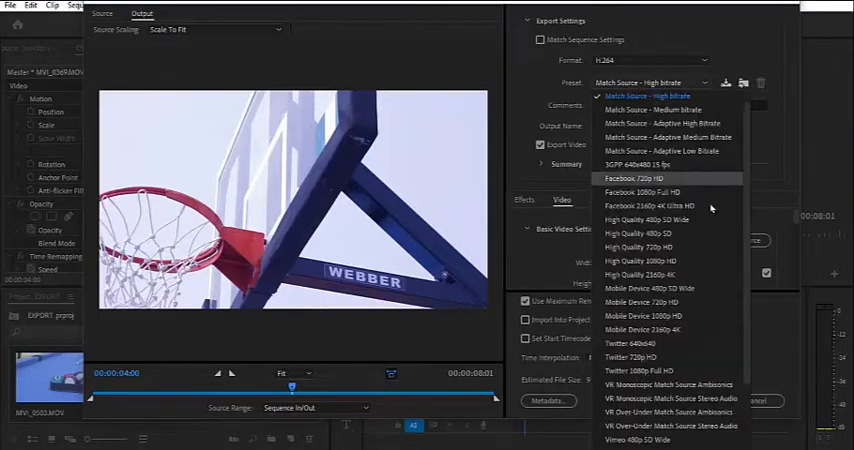
scroll("down", 3)
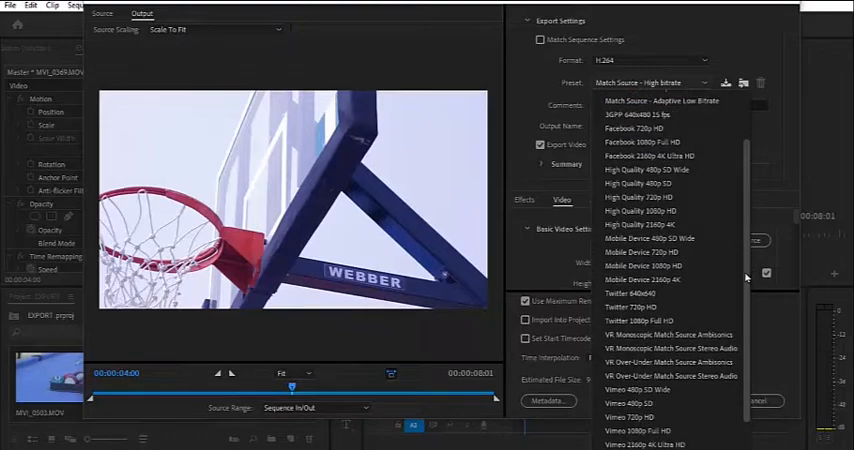
scroll("down", 3)
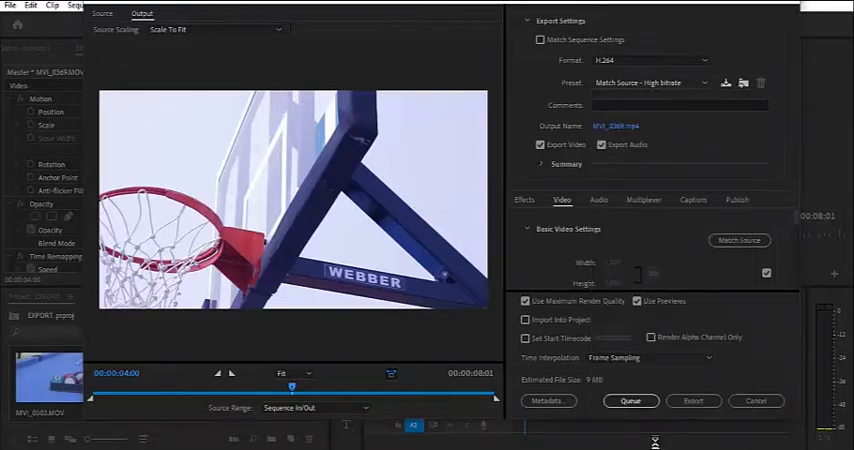
left_click(650, 82)
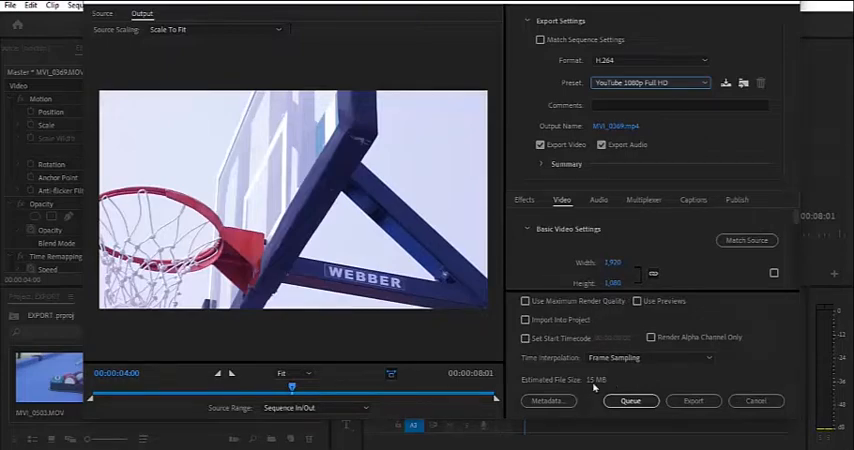
mouse_move(600, 388)
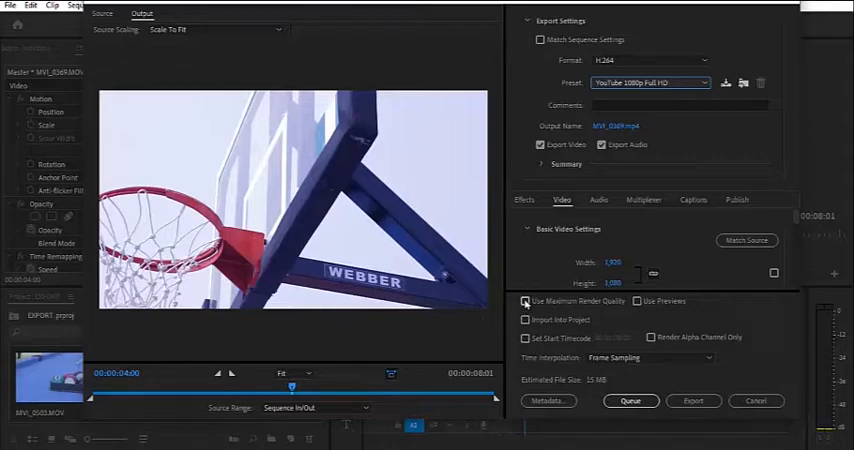
Enable maximum render quality and export the YouTube Full HD version of the hoop clip
left_click(526, 300)
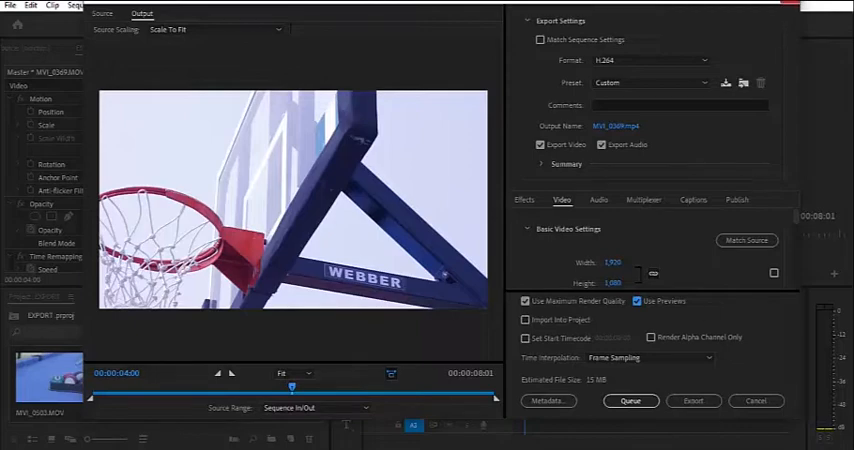
left_click(756, 400)
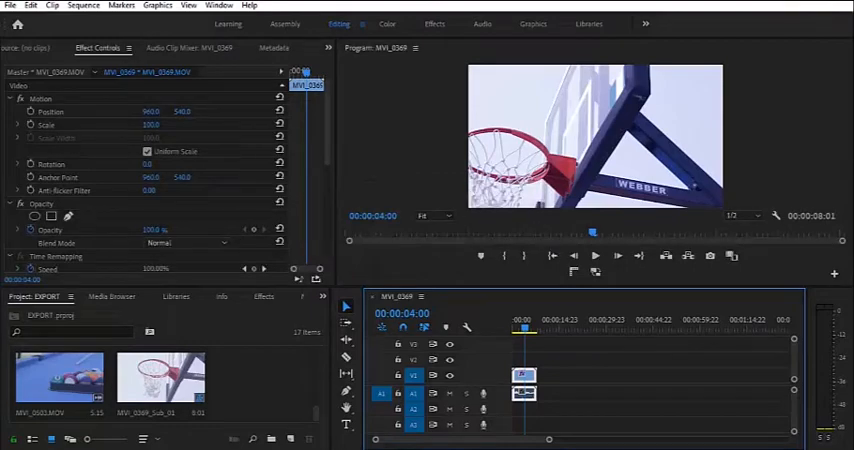
mouse_move(804, 14)
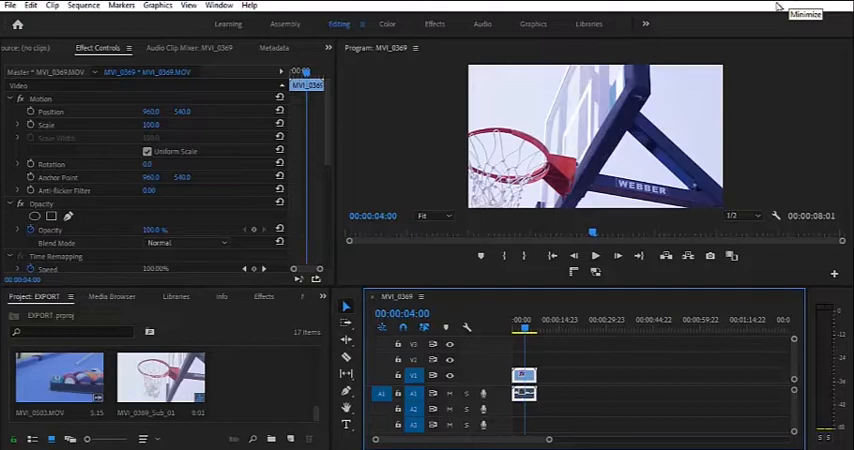
mouse_move(536, 370)
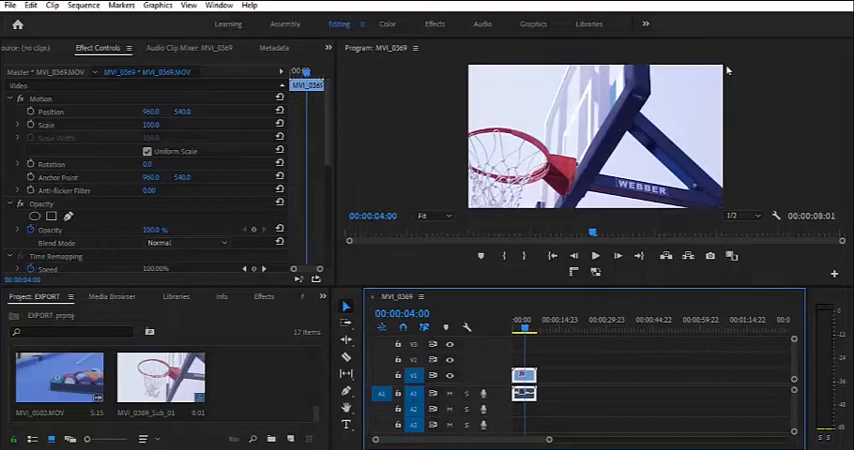
mouse_move(568, 72)
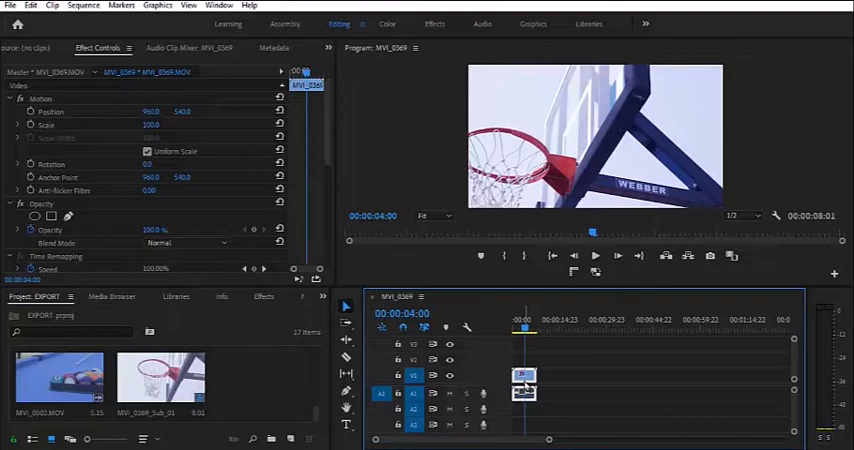
mouse_move(720, 406)
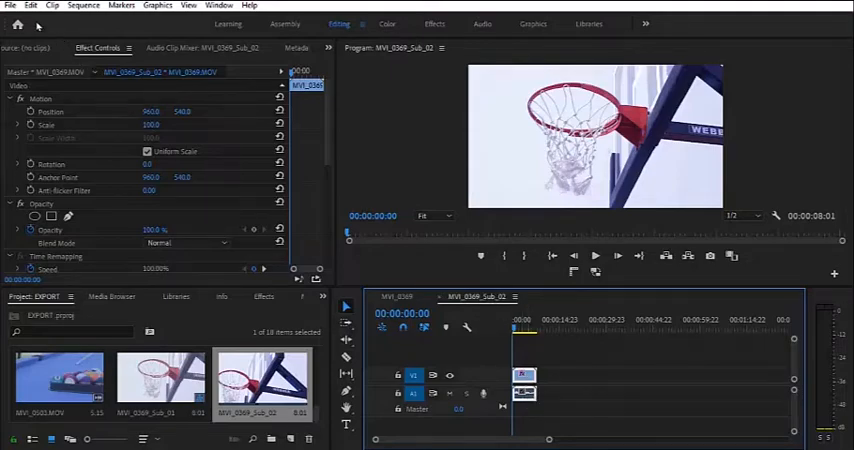
Start setting up a new sequence from the File menu
left_click(10, 4)
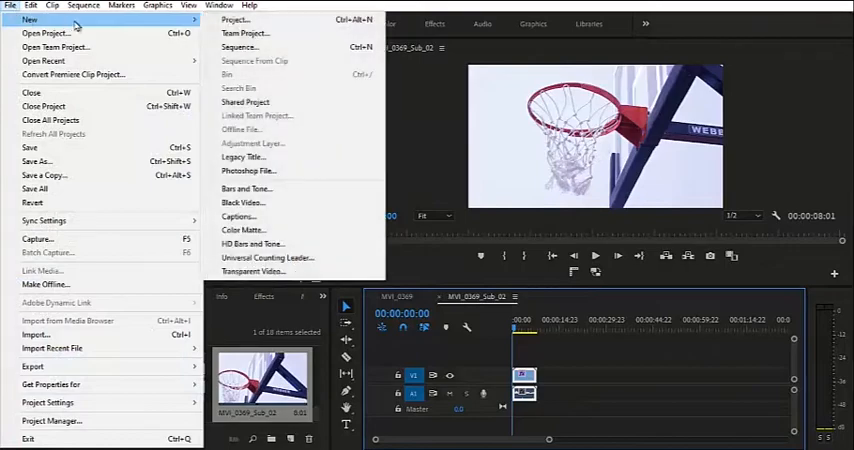
Create a new custom sequence with a 1080 by 1920 vertical frame size
left_click(238, 48)
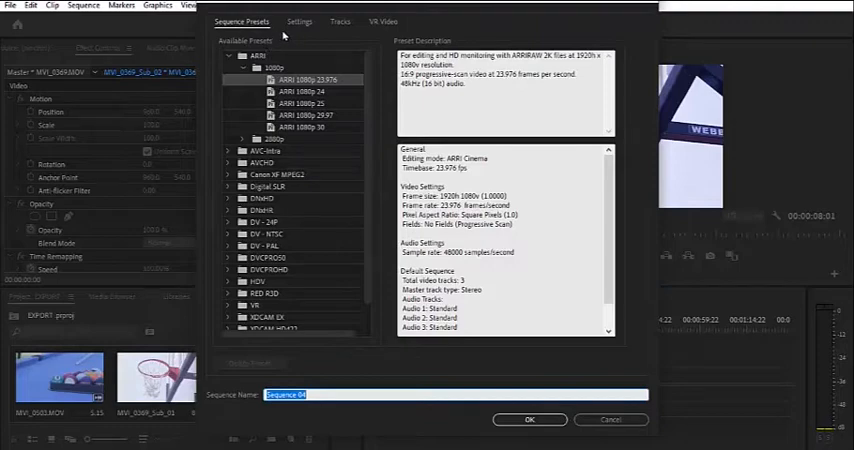
left_click(300, 22)
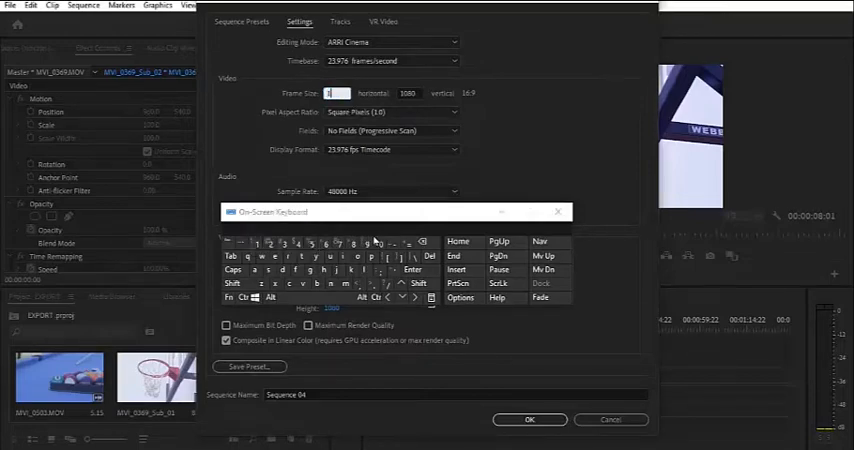
left_click(352, 244)
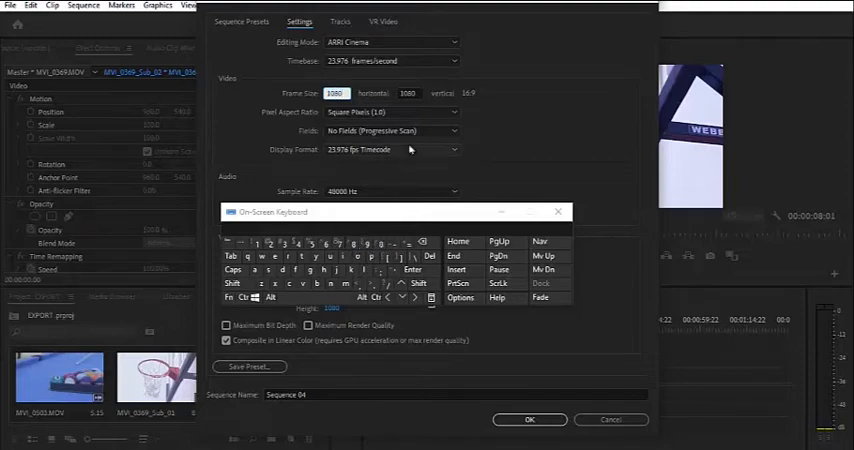
left_click(408, 92)
type("1350")
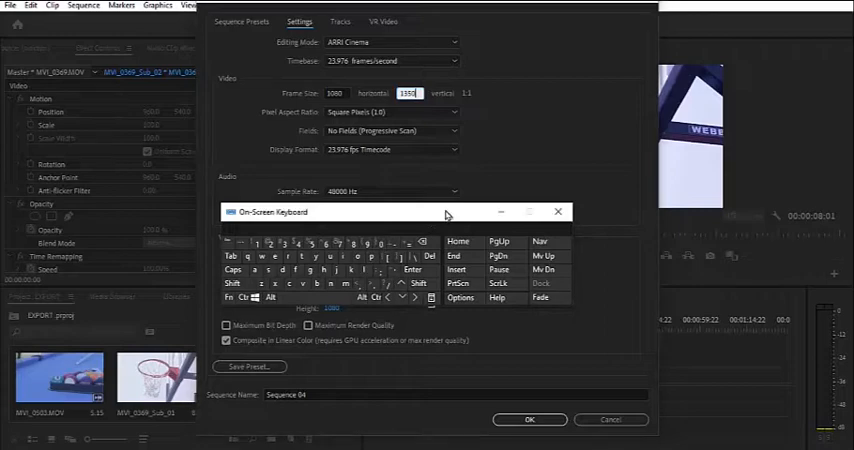
left_click(558, 212)
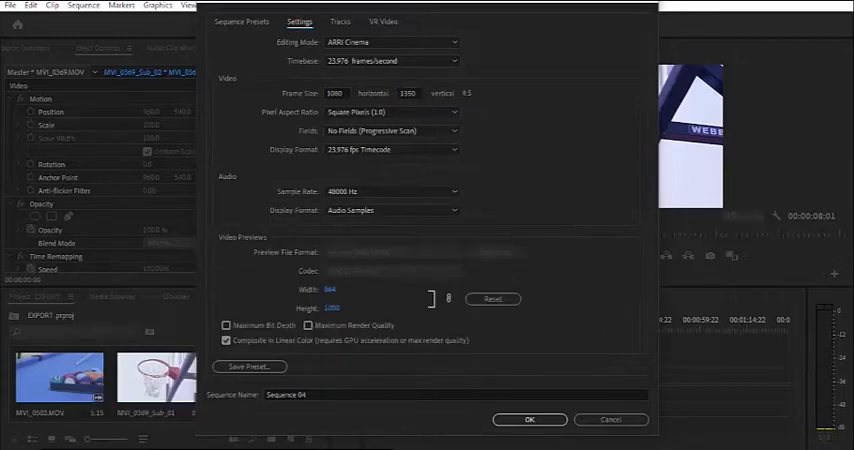
left_click(528, 420)
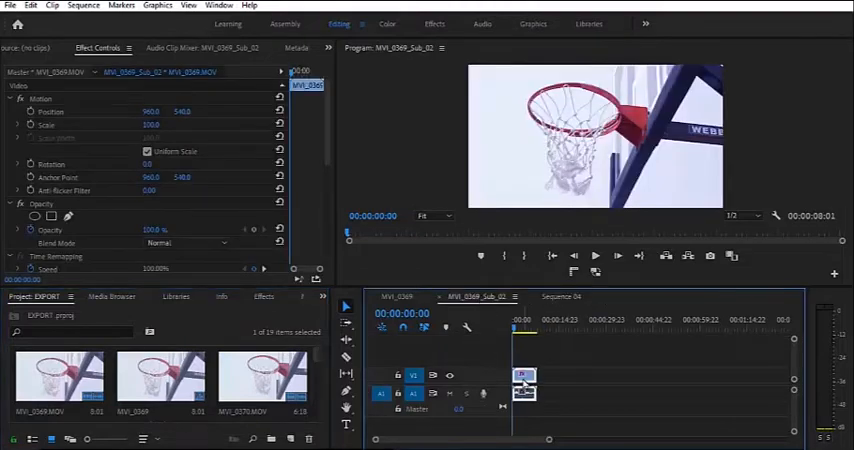
Bring up the clip actions for the hoop clip in the vertical sequence's timeline
right_click(524, 376)
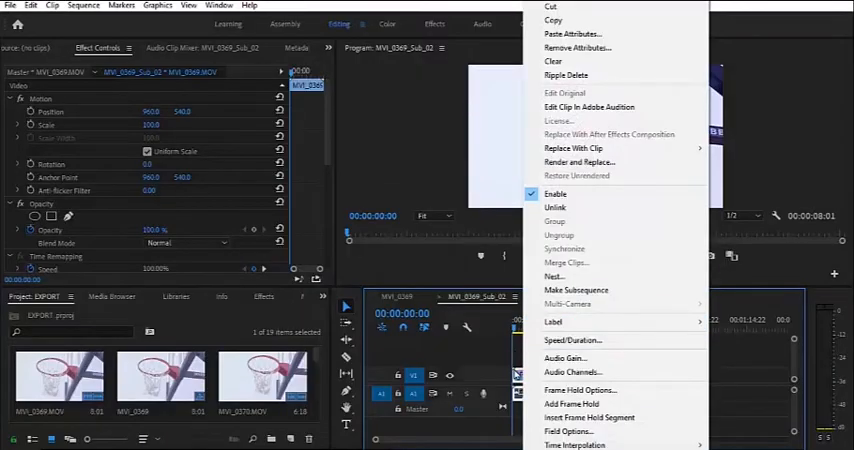
mouse_move(568, 20)
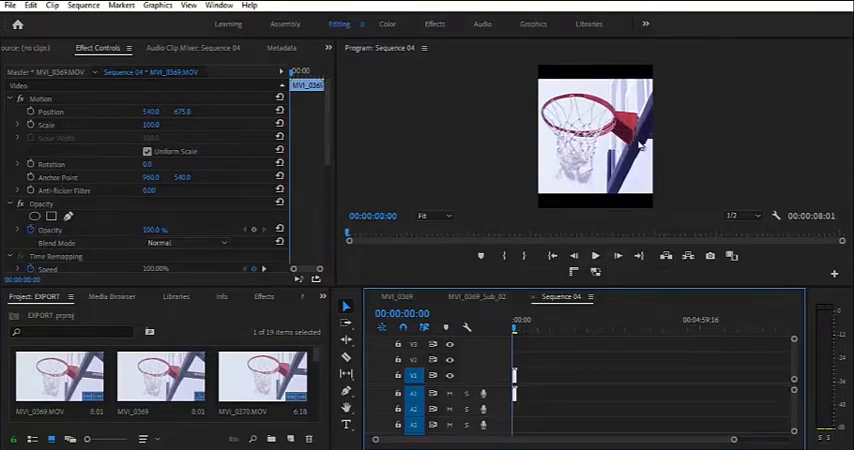
mouse_move(588, 192)
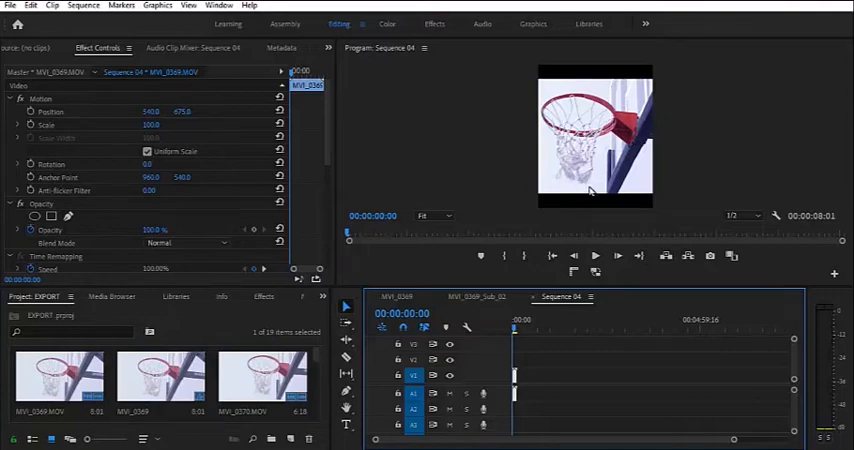
mouse_move(166, 144)
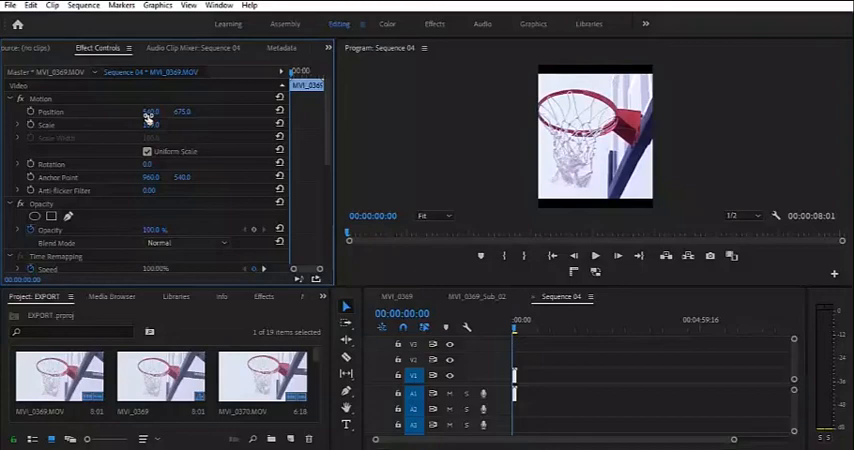
Scrub the Scale value upward until the hoop clip fills the 1080x1920 frame
left_click_drag(150, 124, 156, 124)
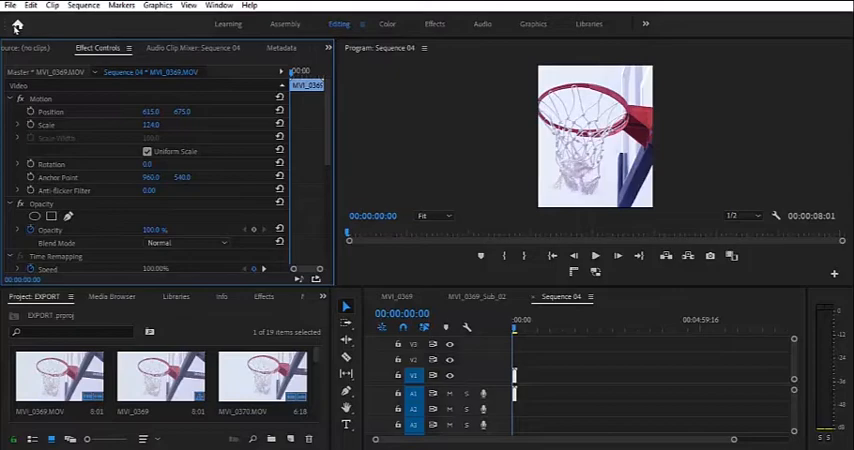
left_click(8, 6)
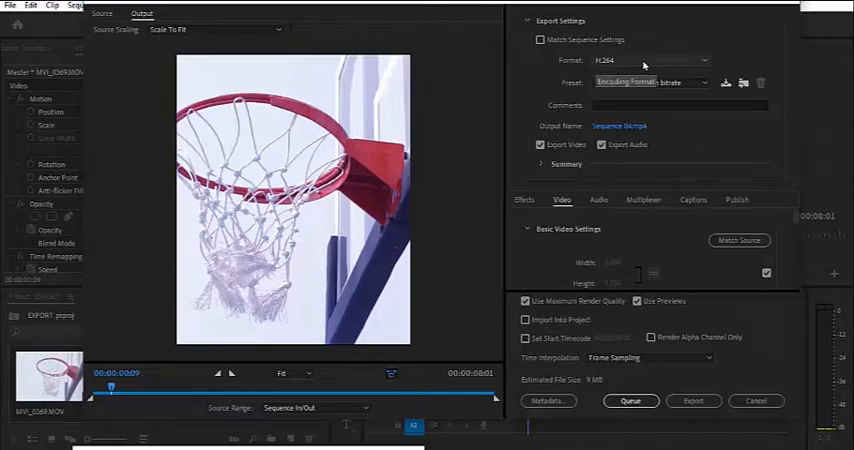
Choose H.264 as the export format with the Match Source – High Bitrate preset
left_click(648, 62)
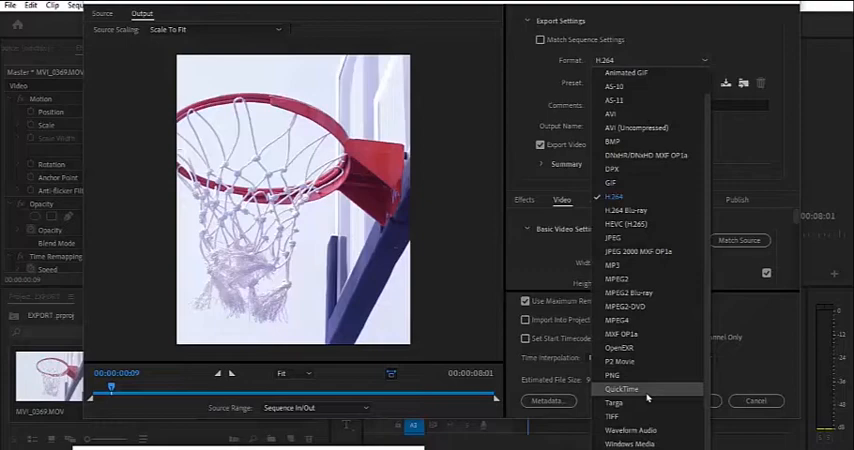
left_click(614, 196)
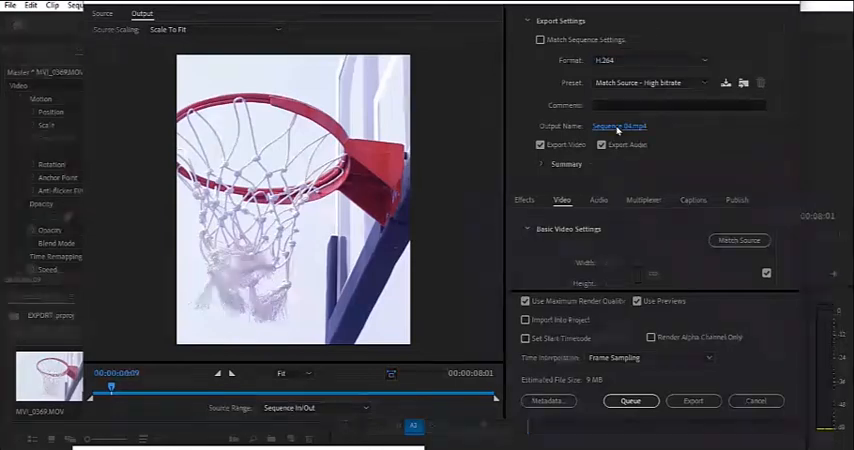
Set the export file to save into the EXPORT folder on the IMMORTALITY drive
left_click(620, 126)
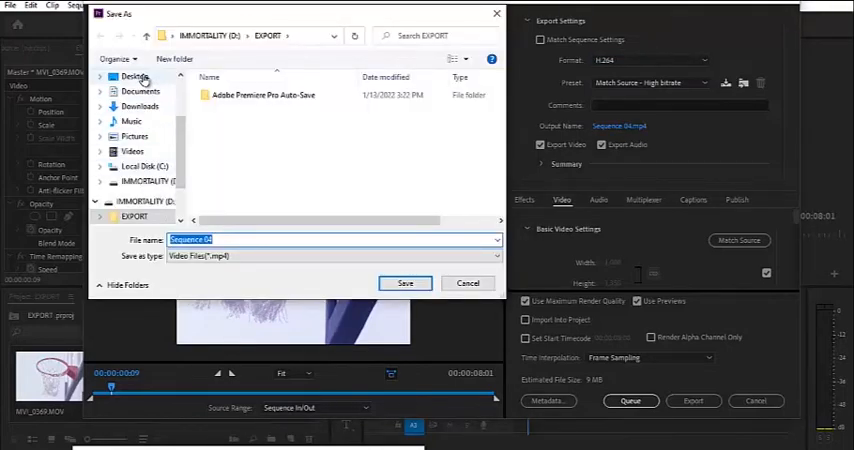
left_click(404, 284)
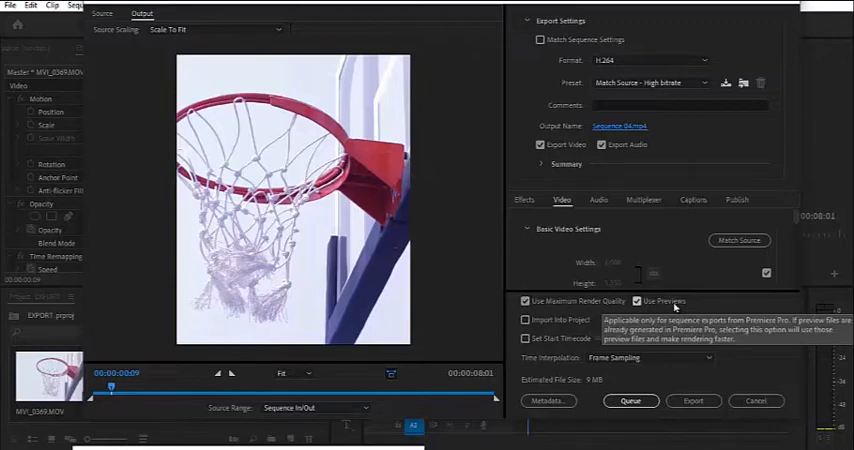
mouse_move(704, 252)
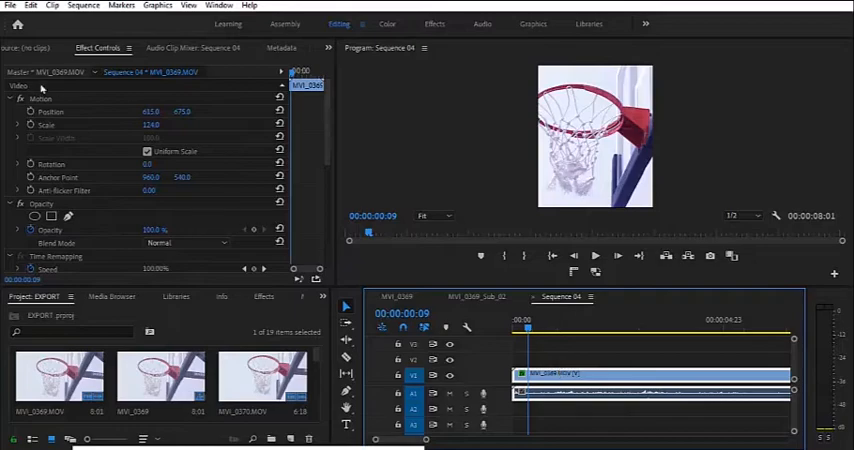
Create a new 1080x1920 vertical sequence, Sequence 05, for the Instagram Stories version
left_click(10, 6)
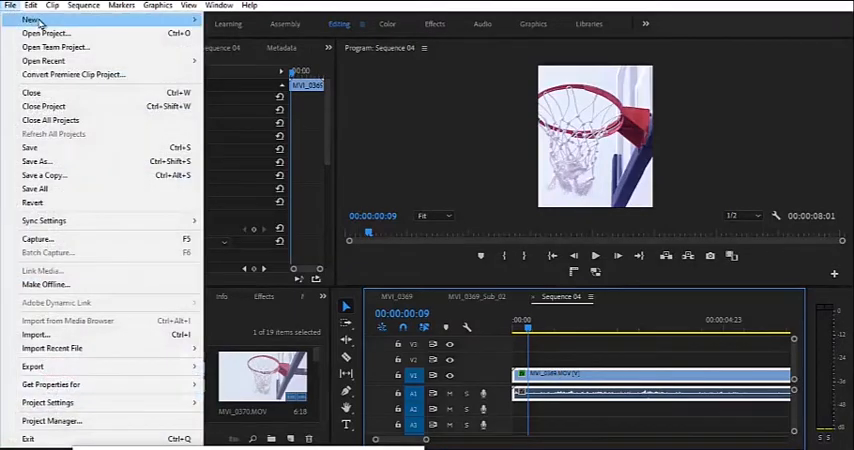
left_click(36, 20)
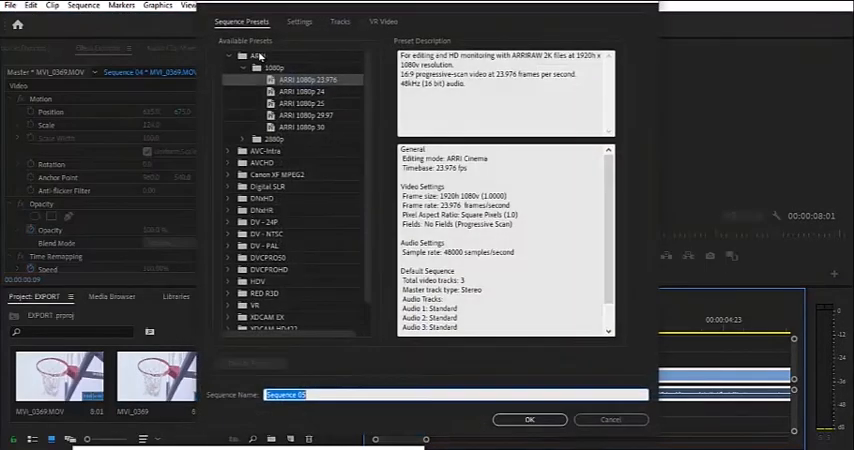
left_click(300, 22)
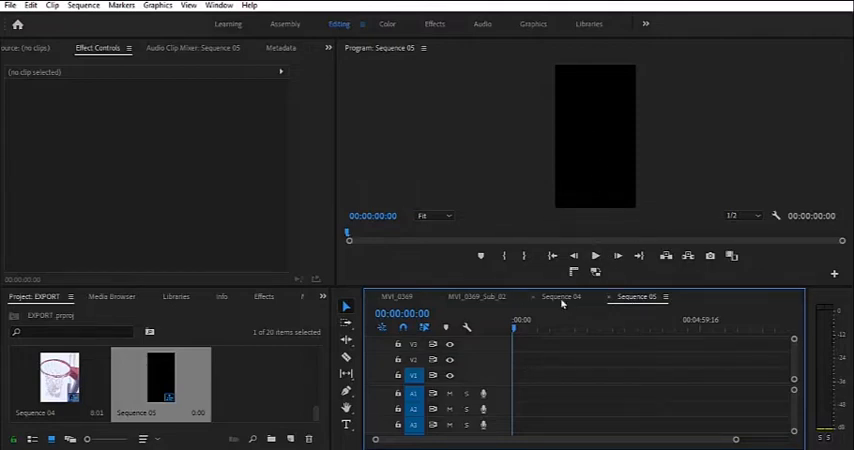
Copy the hoop clip from Sequence 04 and switch to the vertical Sequence 05 to reuse it
left_click(562, 296)
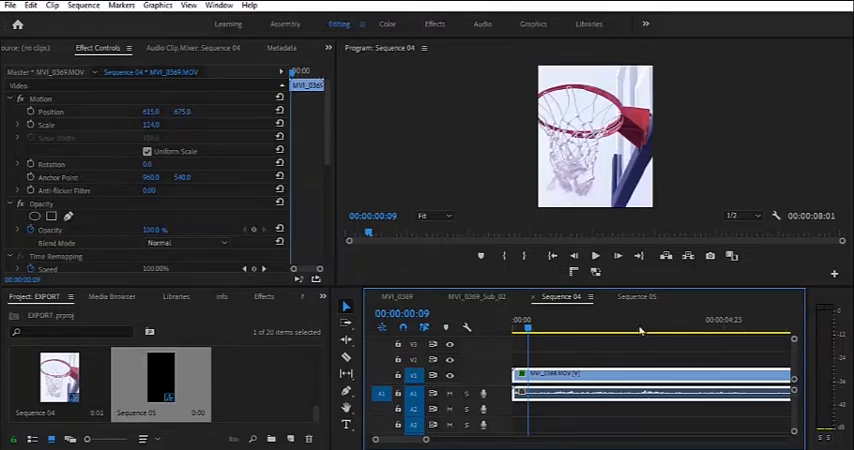
left_click(638, 296)
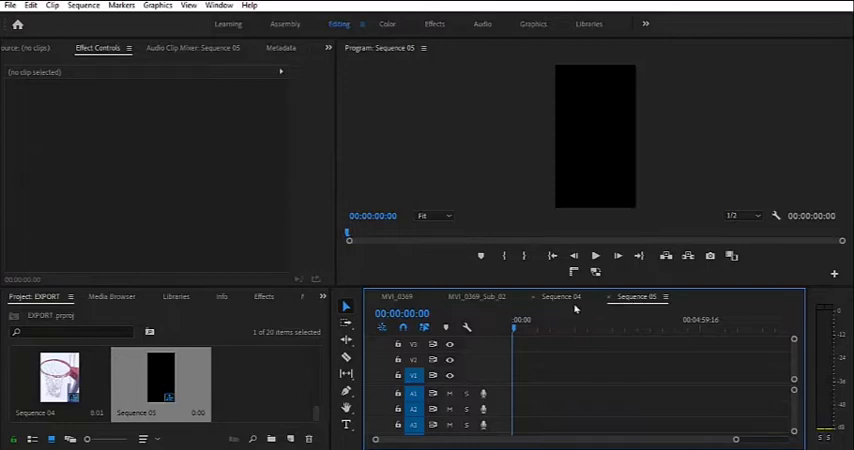
left_click(564, 296)
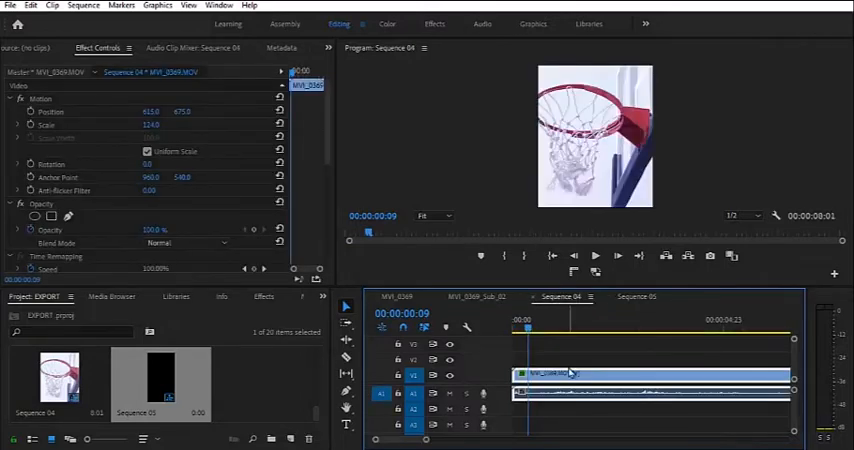
right_click(544, 376)
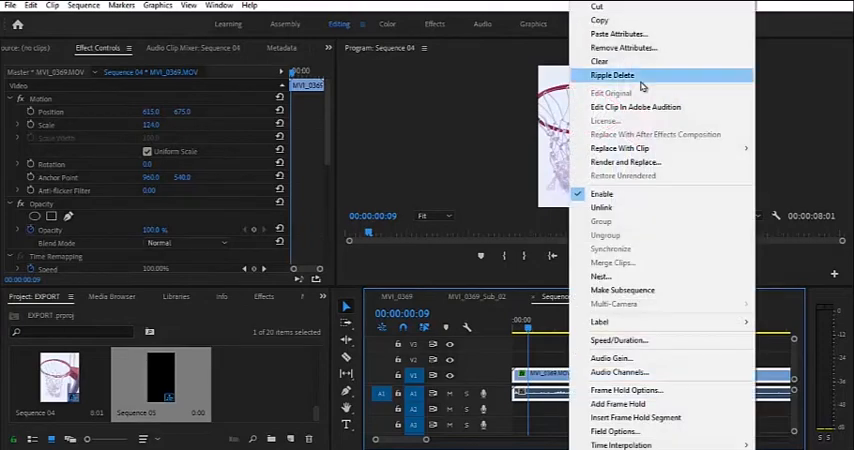
left_click(616, 76)
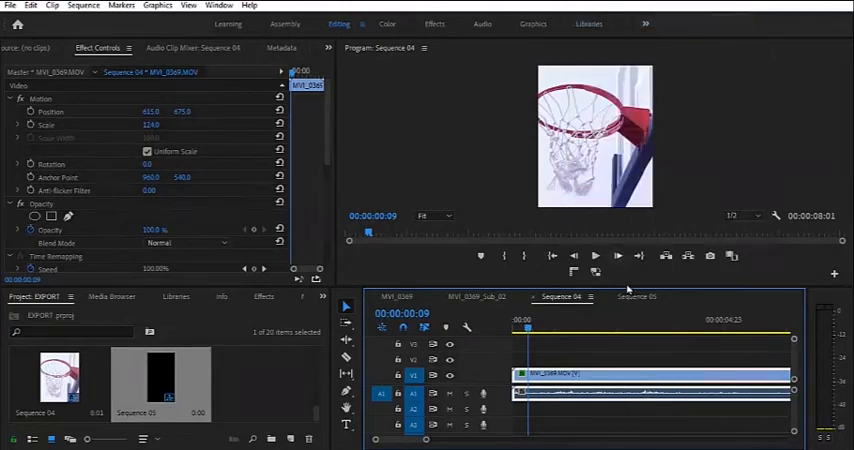
left_click(636, 296)
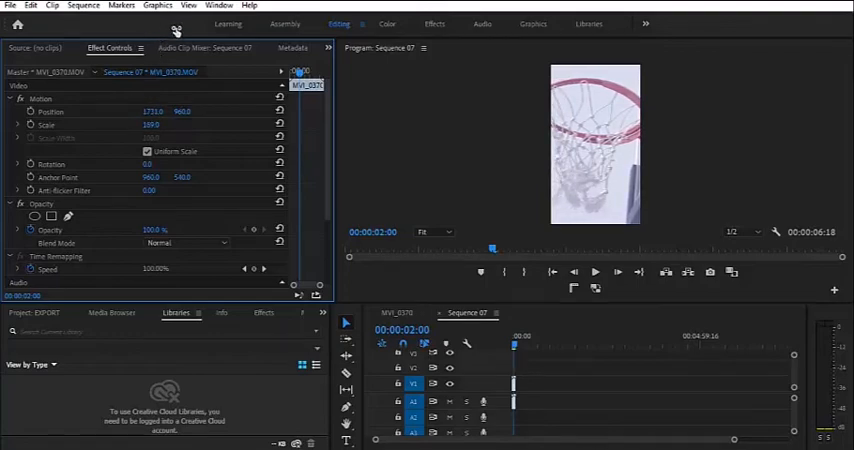
mouse_move(532, 84)
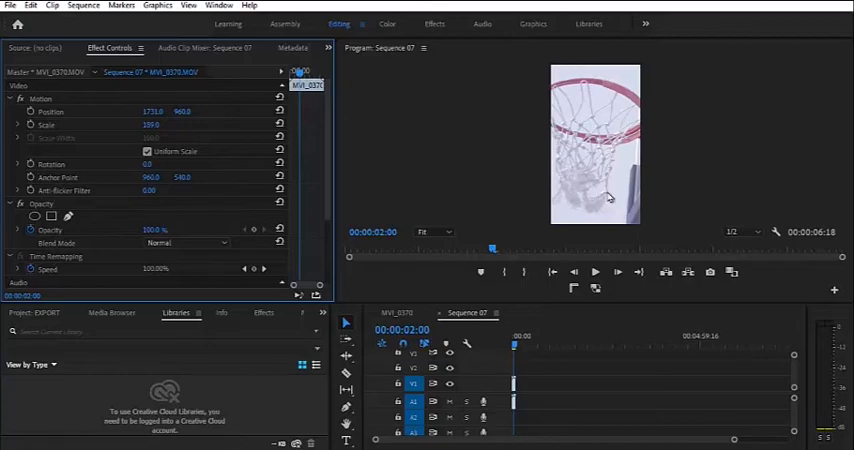
mouse_move(620, 128)
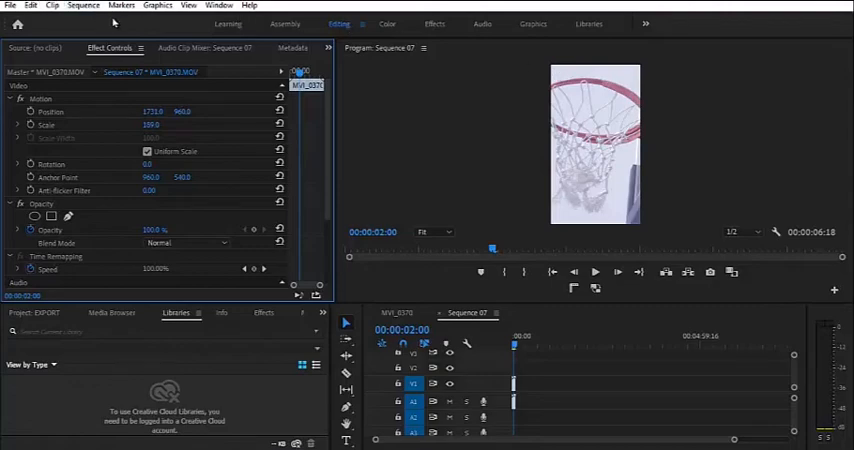
Start the media export for Sequence 07 from the File menu
left_click(10, 4)
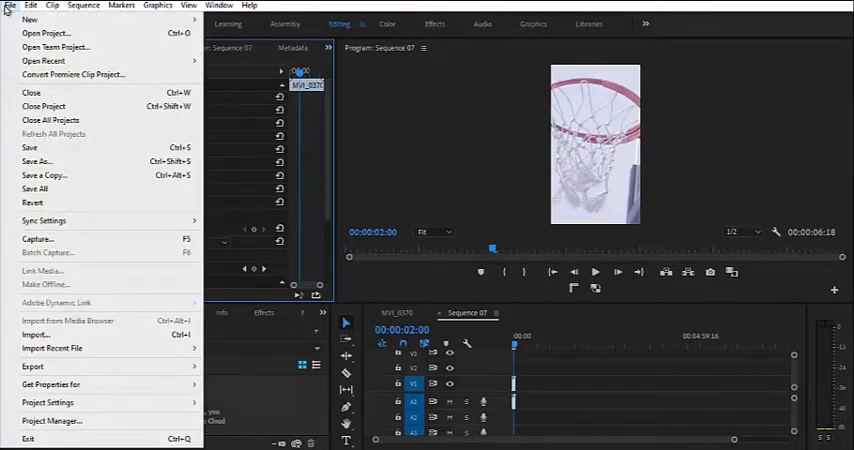
mouse_move(70, 366)
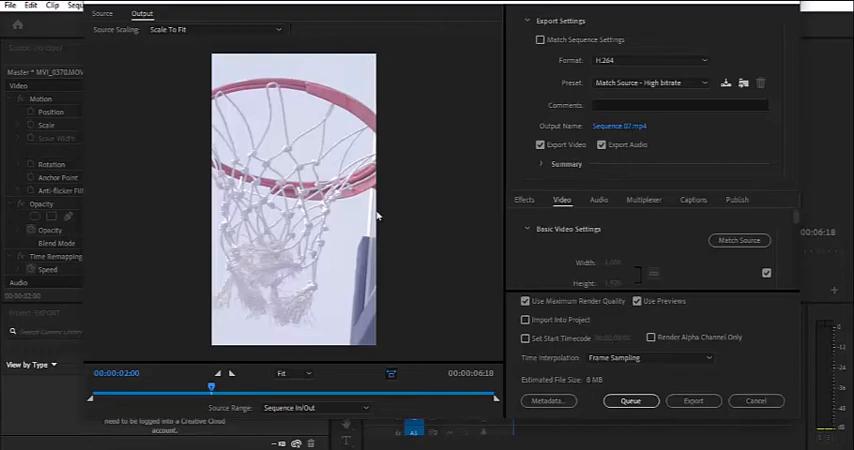
mouse_move(364, 62)
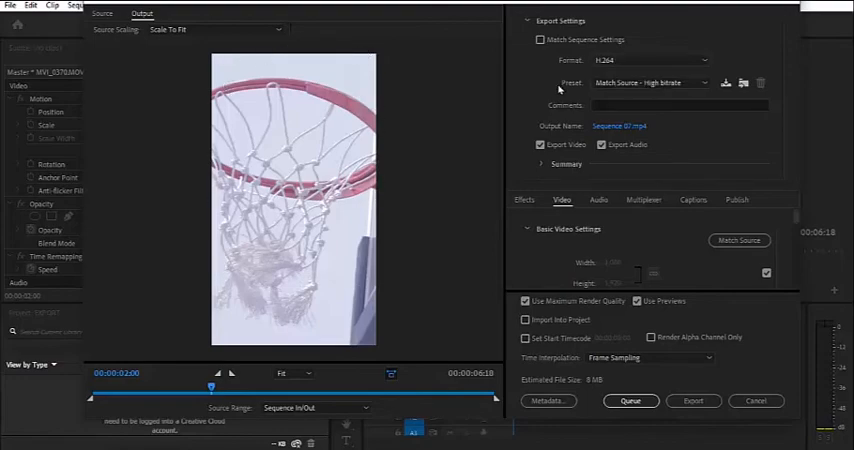
mouse_move(628, 88)
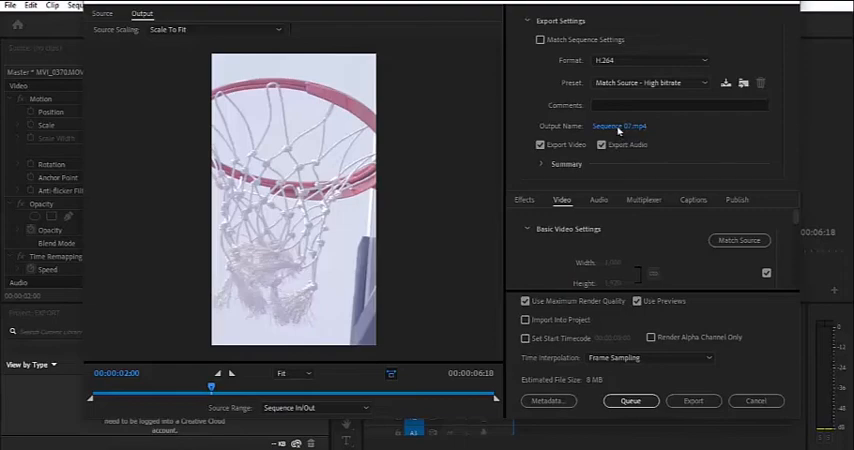
Set the output file to Sequence 07.mp4 saved on the Desktop
left_click(618, 126)
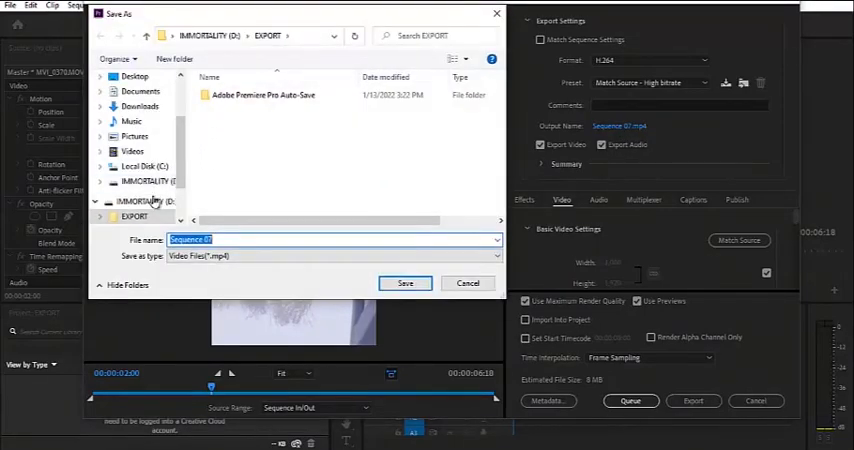
left_click(134, 76)
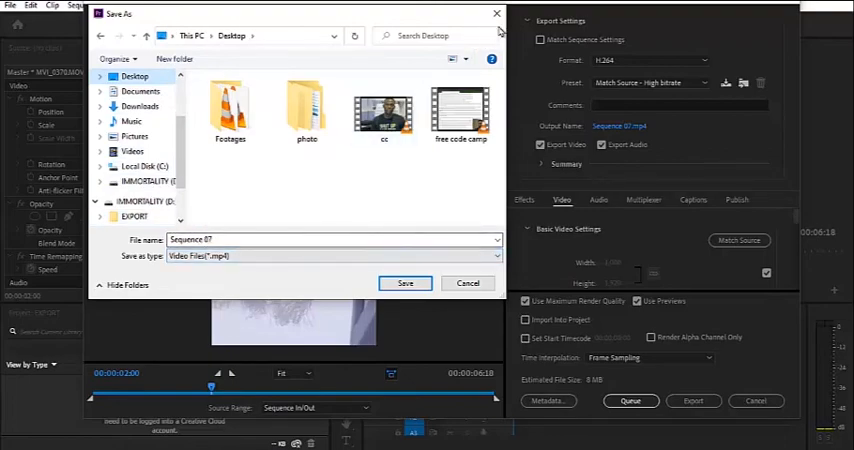
left_click(468, 284)
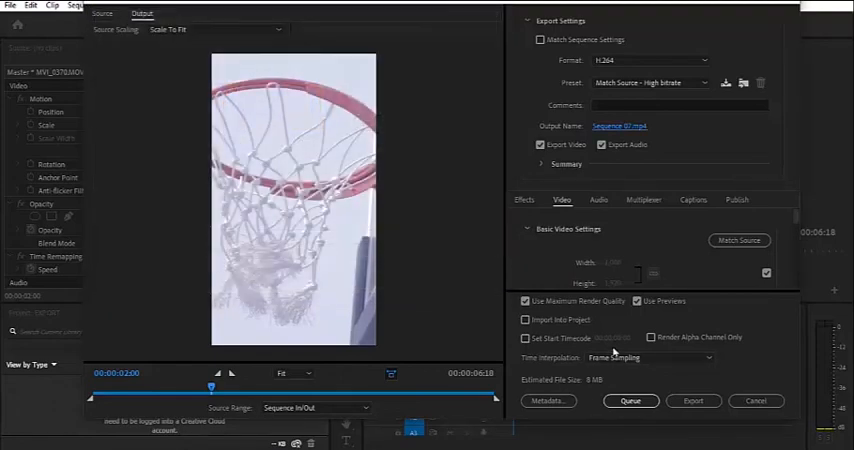
mouse_move(548, 308)
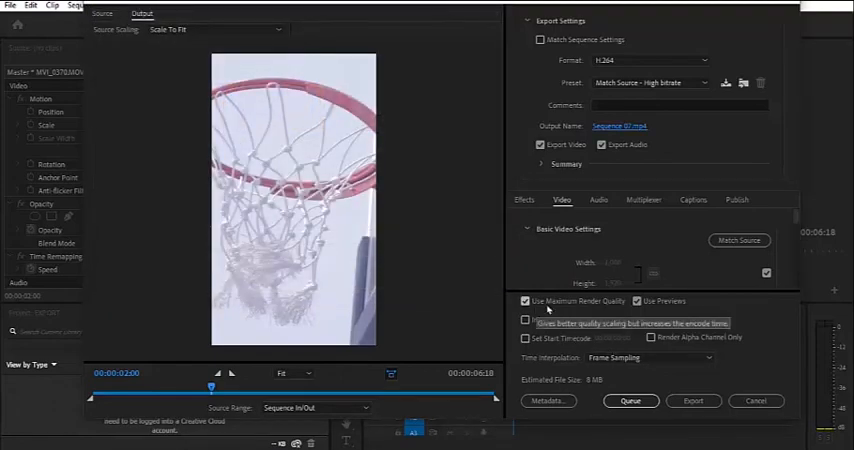